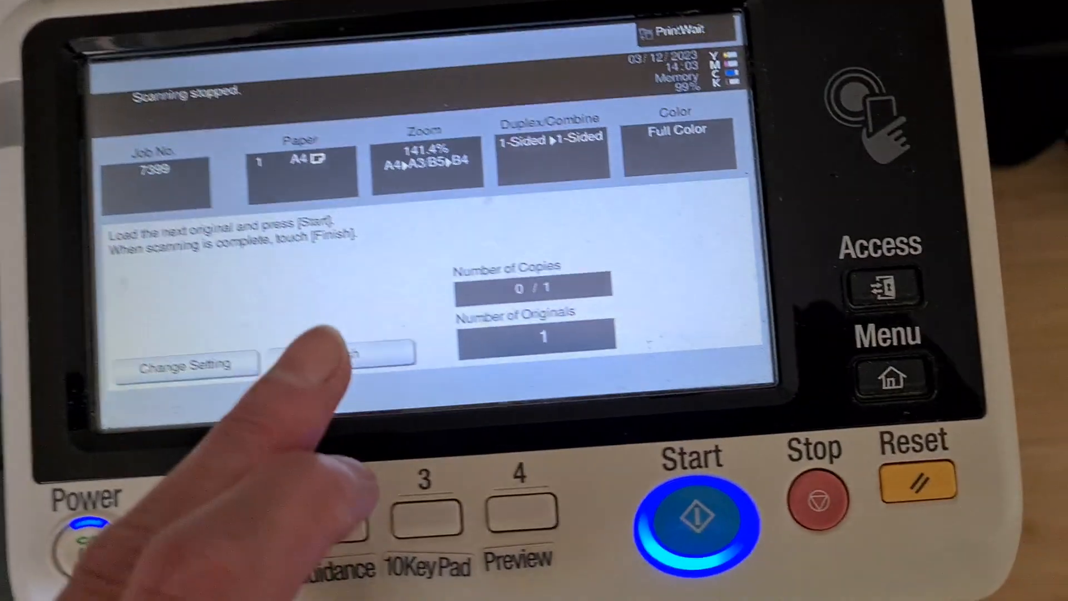
Step: Finish scanning so copy job 7399 prints in full colour at 141.4% zoom
click(691, 518)
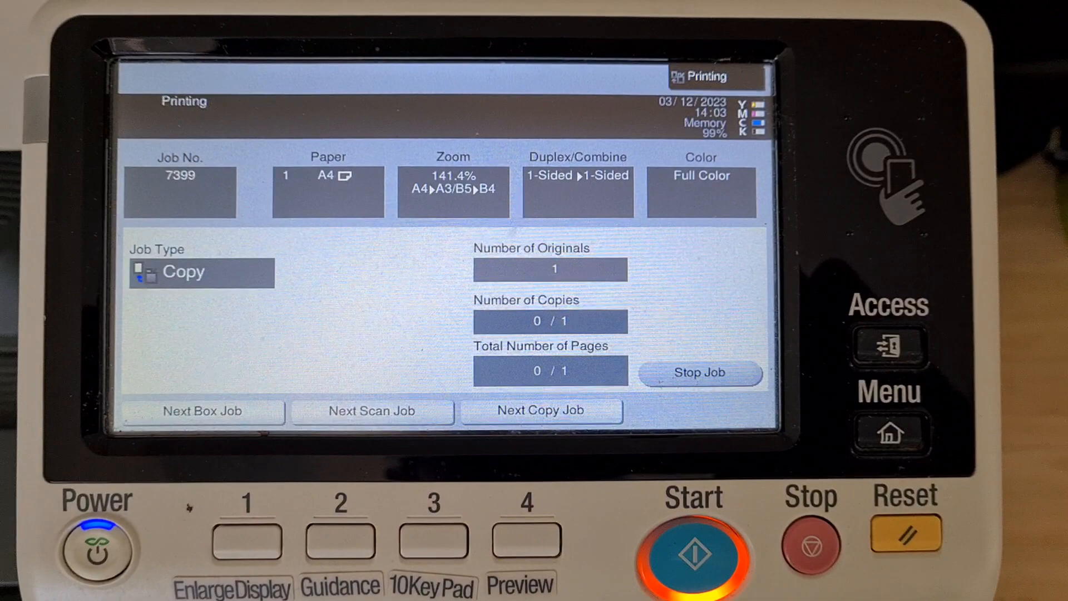